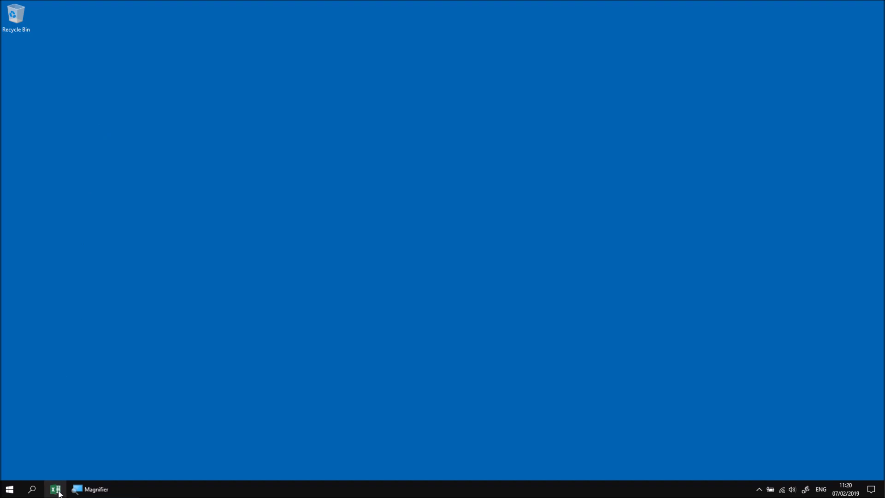
Step: Launch Excel from the taskbar and create a new blank workbook, Book1
click(55, 489)
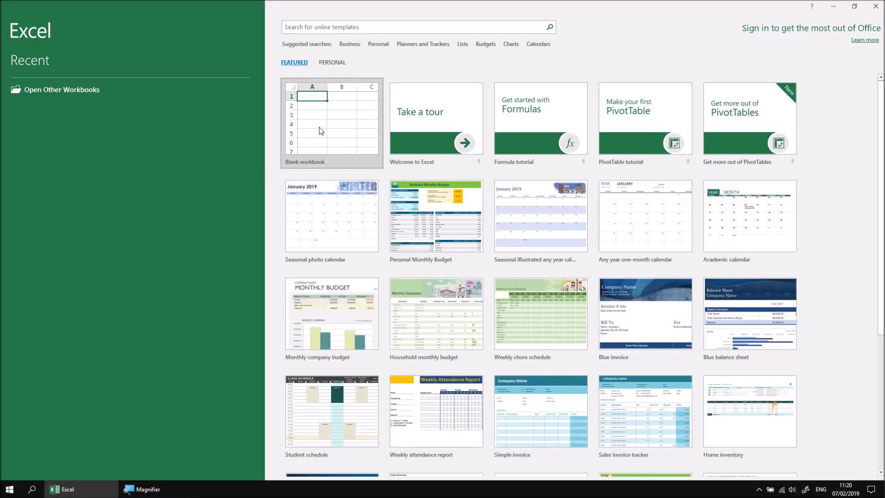
click(331, 123)
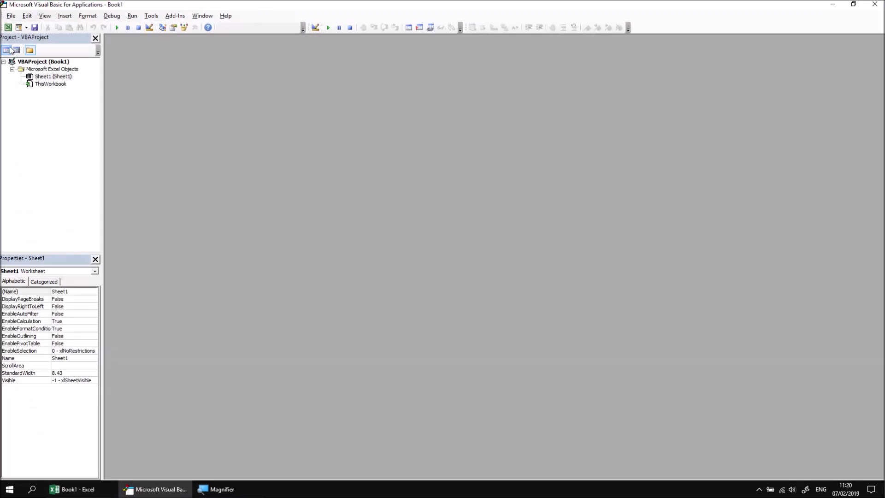
Step: Insert Module1 into the VBA project and start the sub ChoosingDifferentButtons
right_click(43, 61)
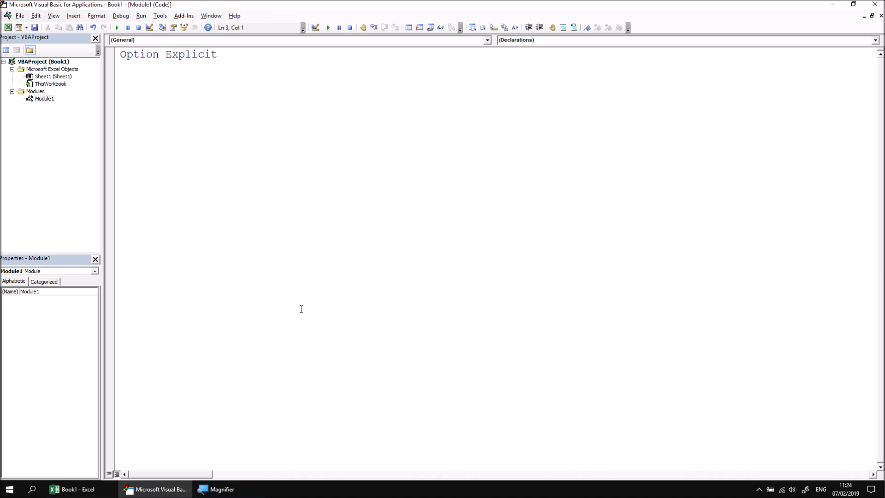
text(sub)
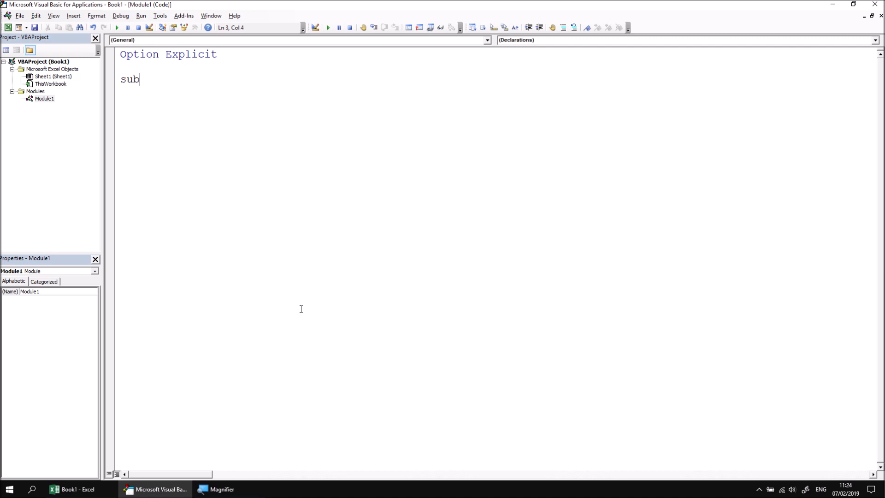
text(ChoosingF)
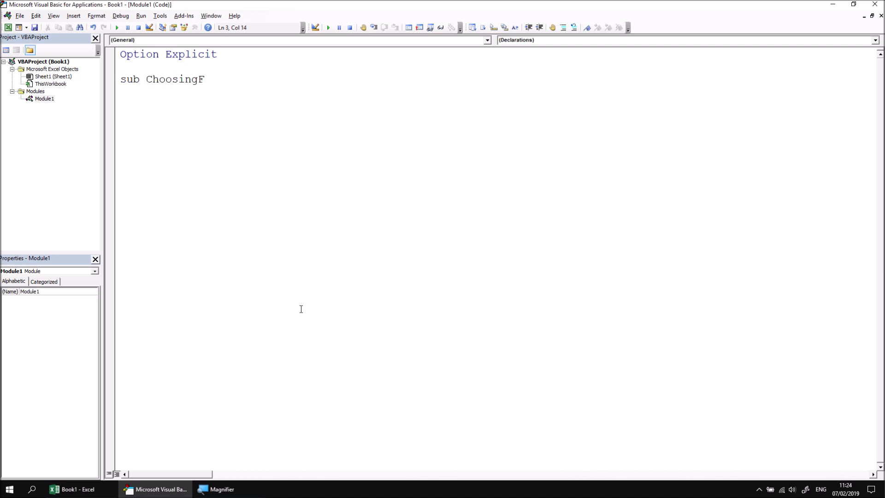
text(ifferentButtons()
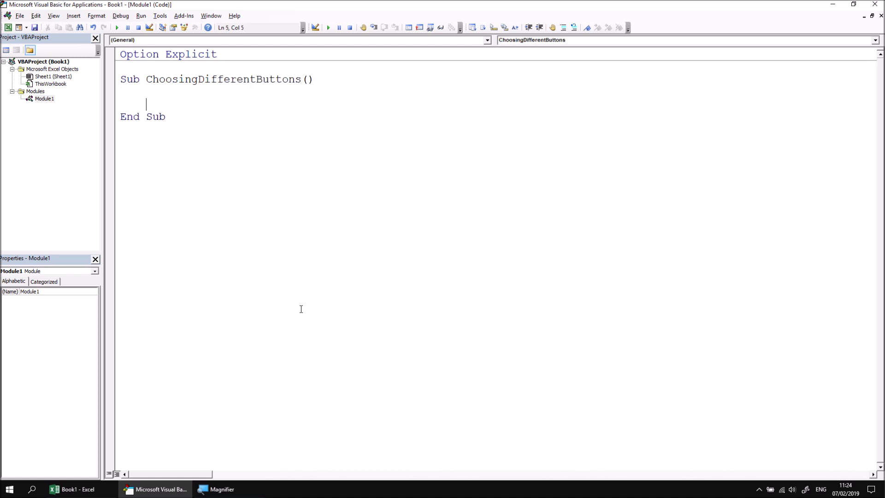
Step: Write MsgBox "Would you like tea?", vbYesNo inside the sub
text(msgbox)
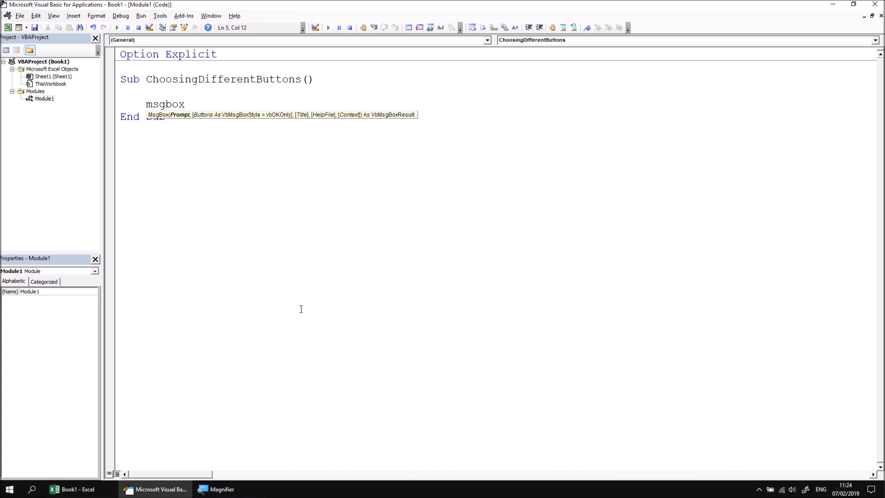
text(")
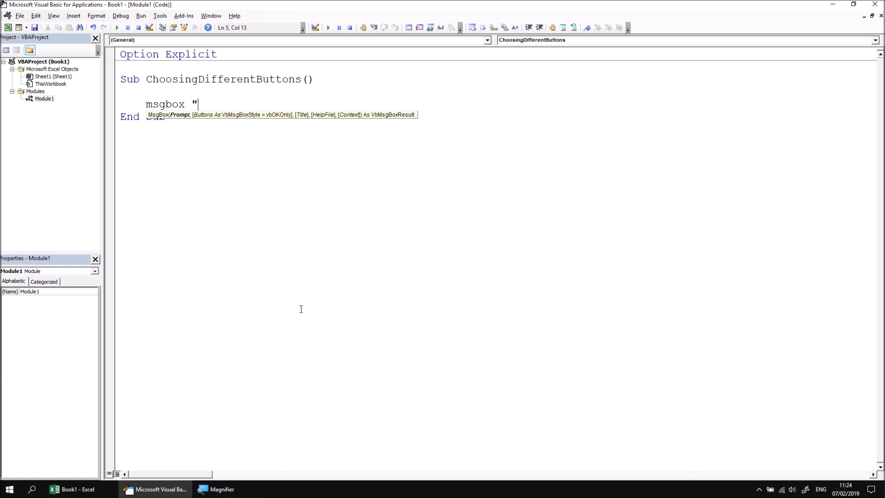
text(W)
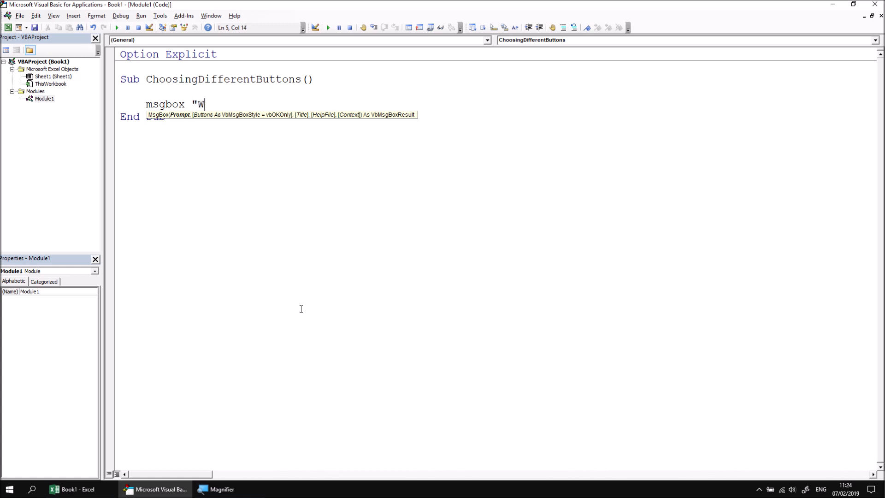
text(ould you like)
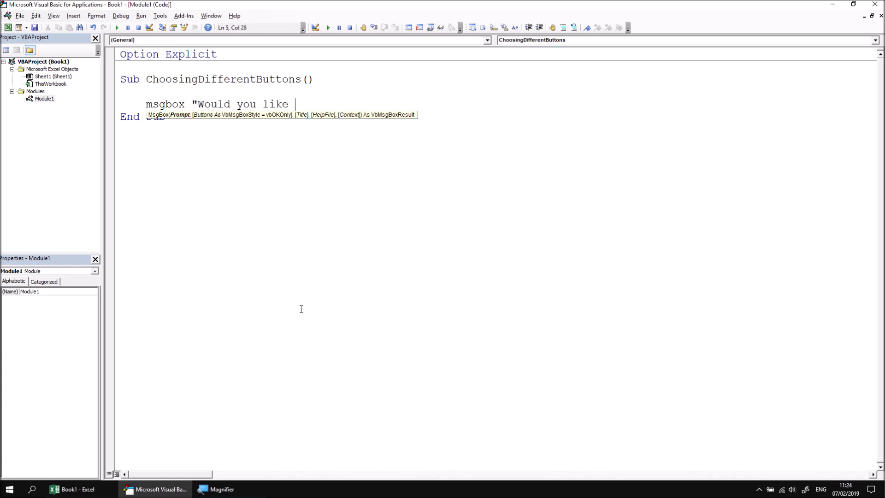
text(tea?)
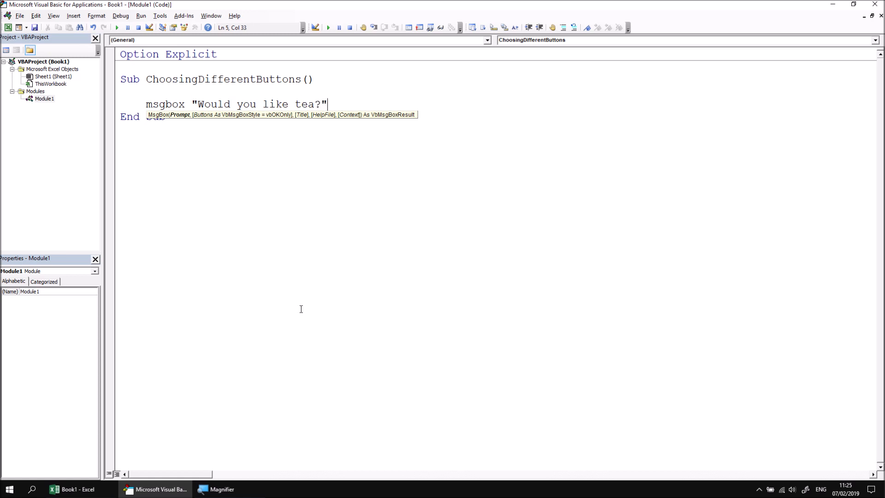
text(,)
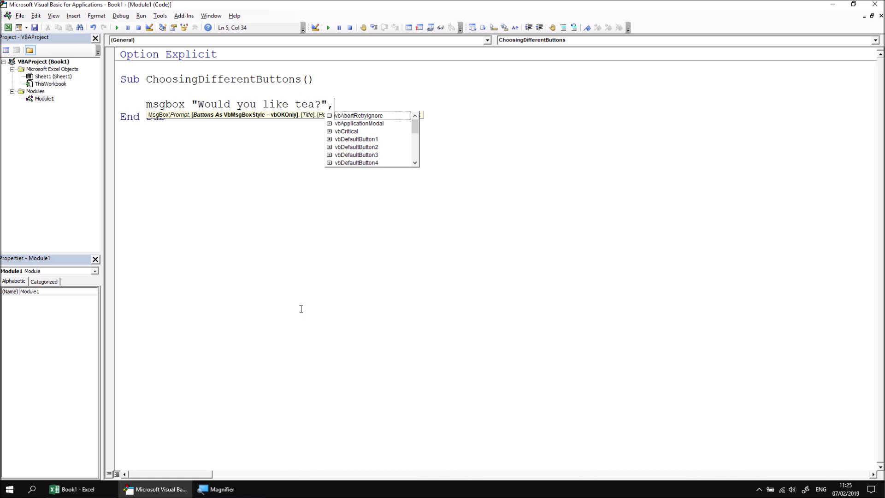
text(vbyesno)
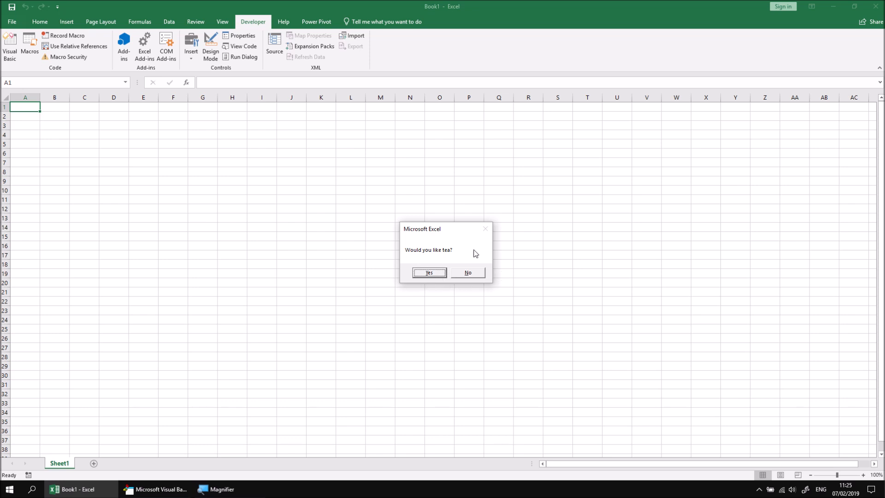
mouse_move(447, 298)
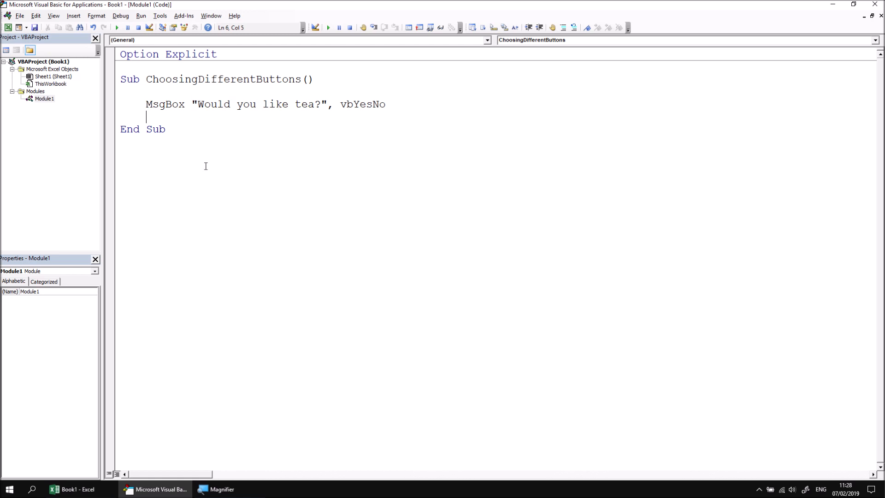
Step: Add MsgBox with Prompt:="And a biscuit?" and Buttons:=vbYesNo on continuation lines
text(msg)
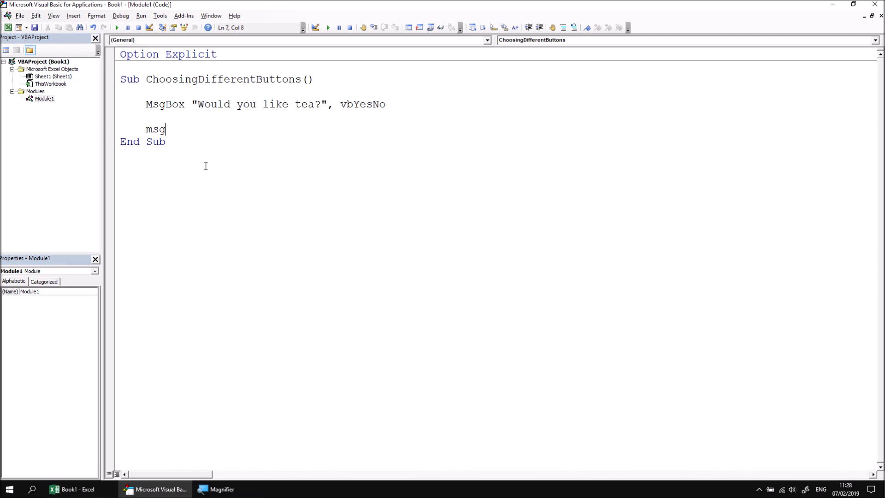
text(box)
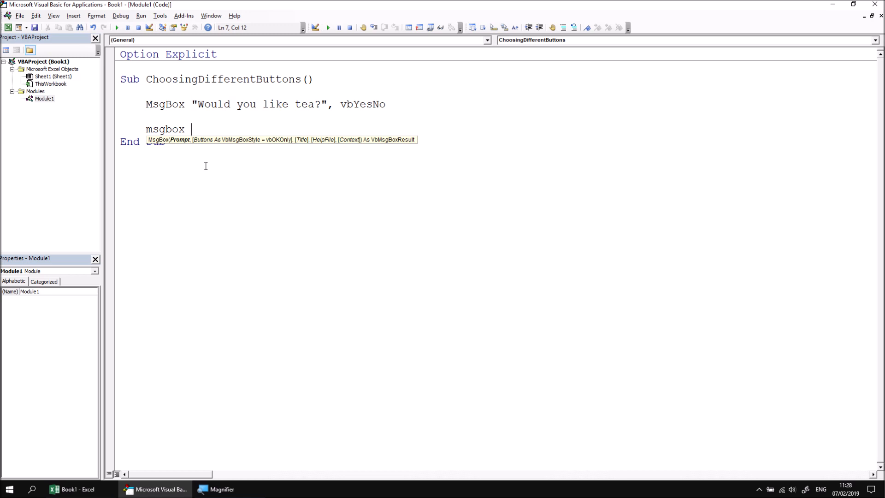
text(_)
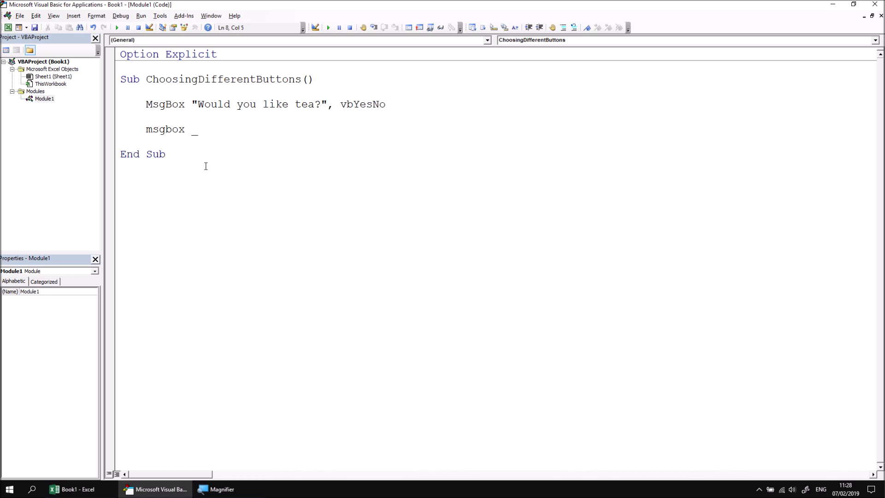
text(Pr)
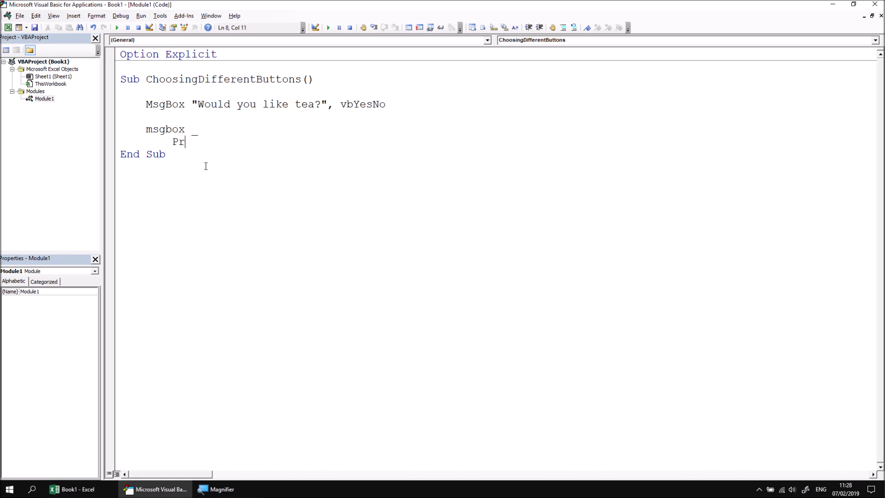
text(ompt)
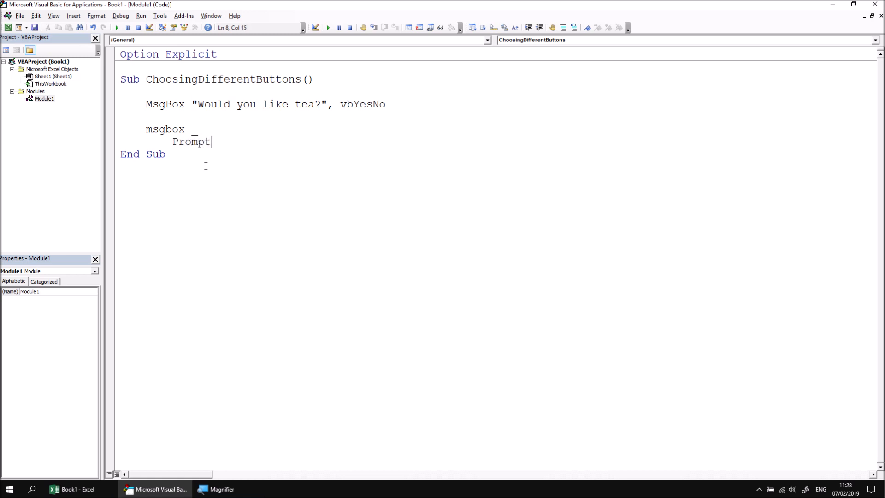
text(:=")
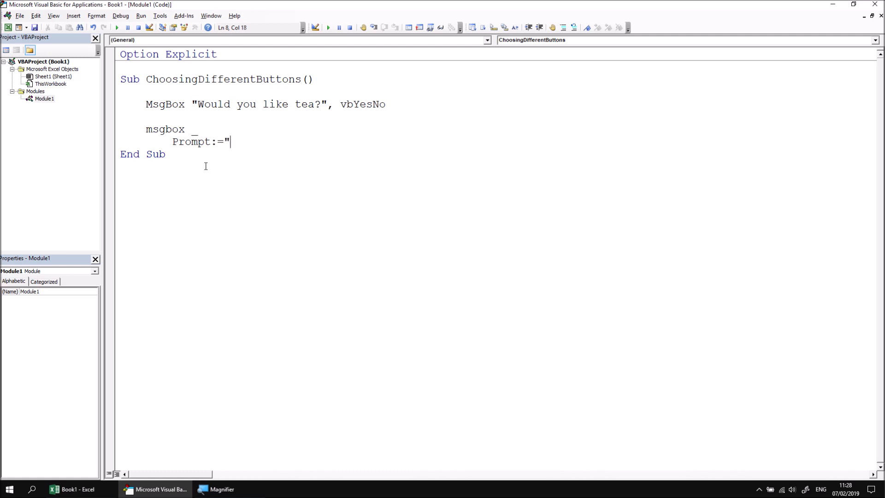
text(And)
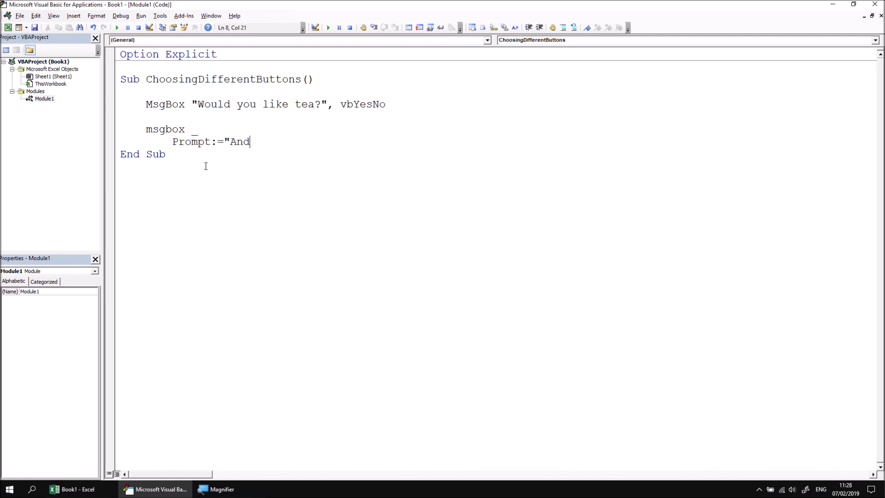
text(a biscuit)
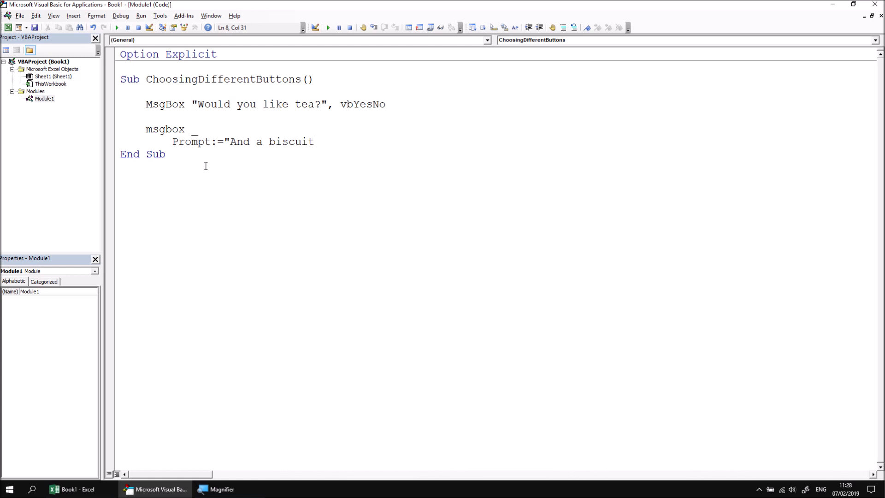
text(?", _)
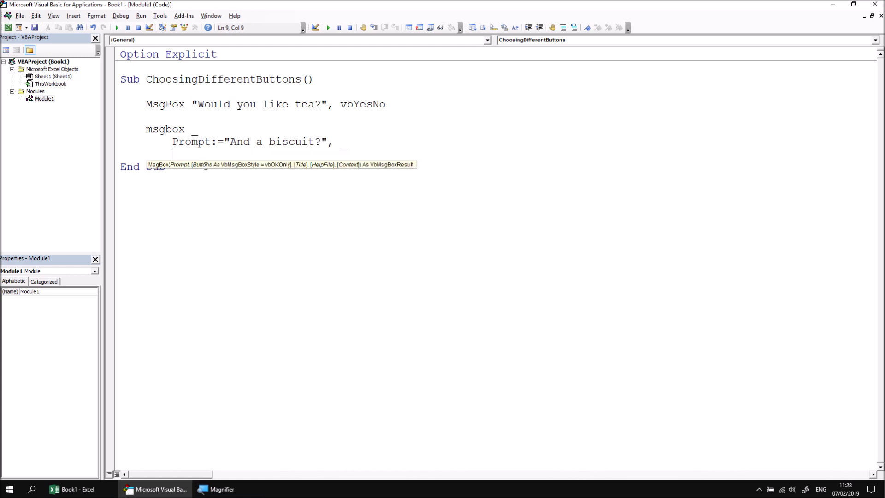
text(Button)
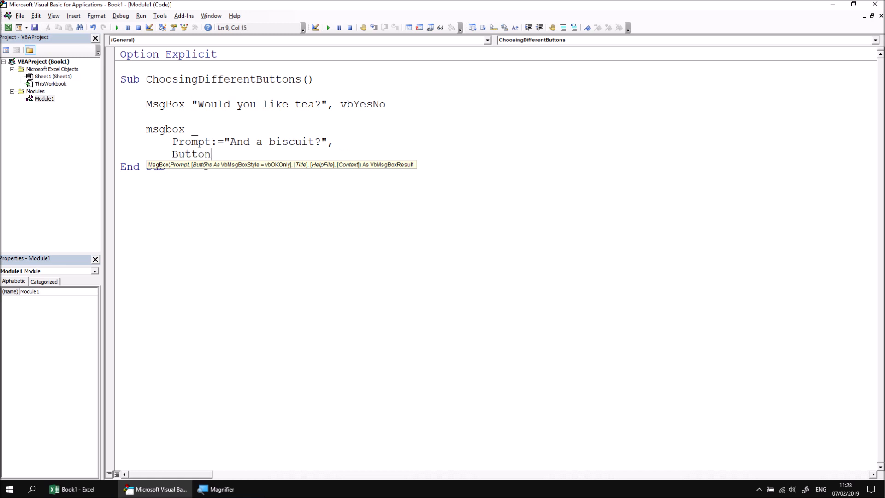
text(s:=)
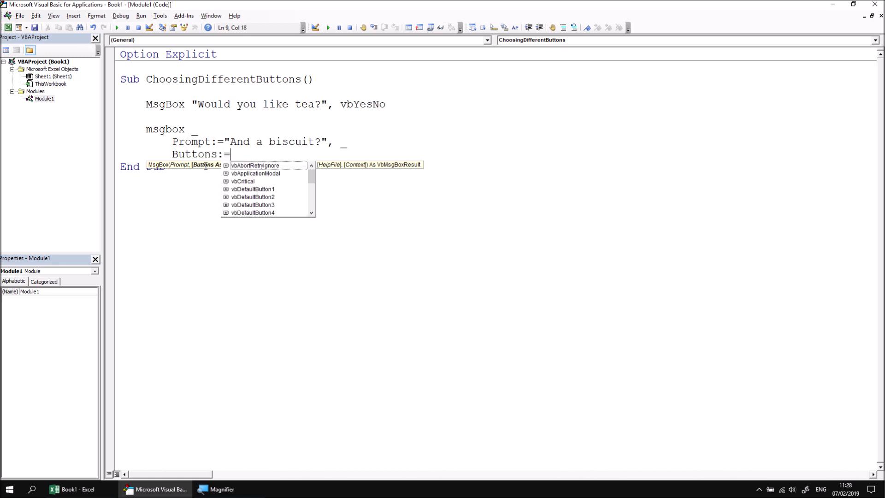
text(vby)
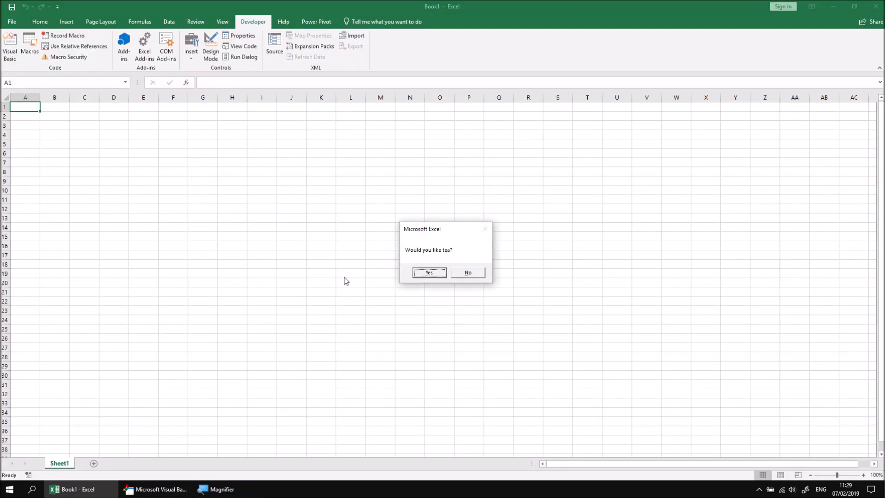
Step: Click Yes on the 'Would you like tea?' and 'And a biscuit?' dialogs
click(429, 272)
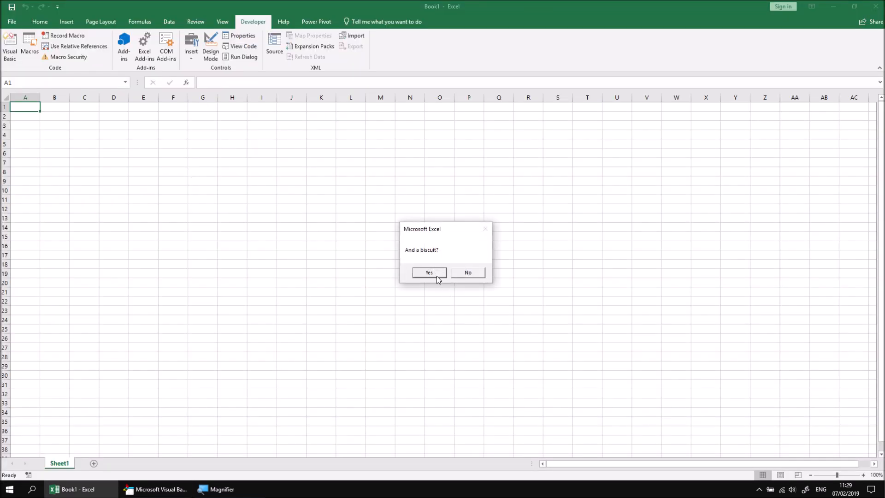
click(428, 272)
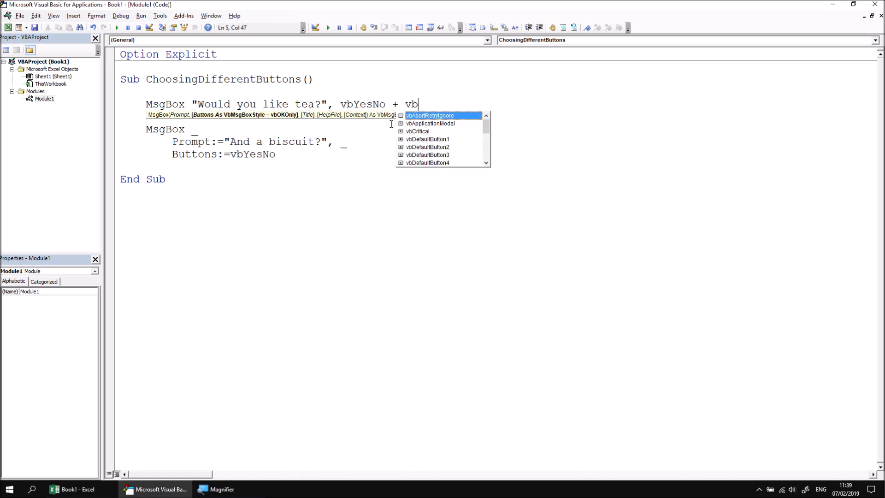
Step: Append + vbQuestion after vbYesNo in the tea and biscuit MsgBox statements
text(Question)
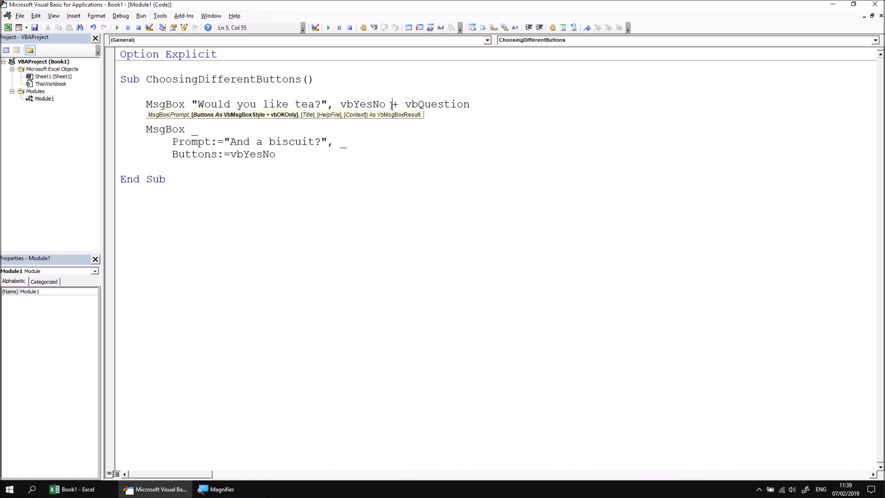
click(277, 154)
text( +)
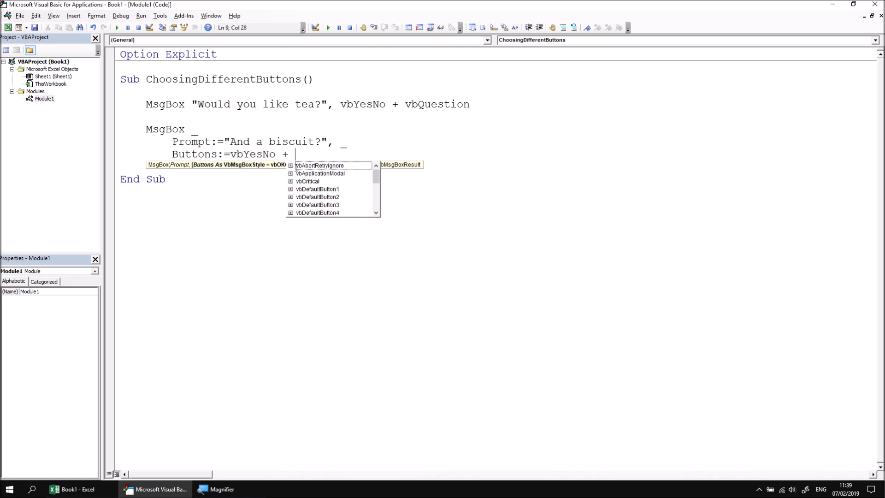
text(vbq)
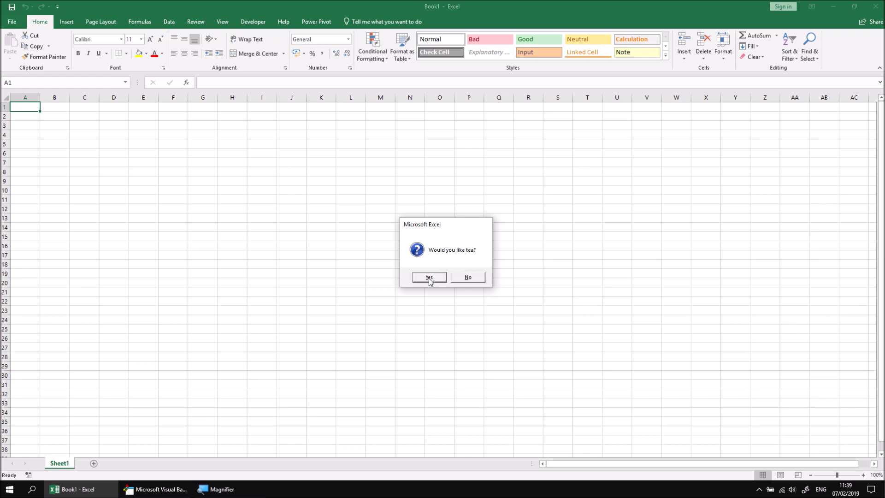
Step: Answer Yes to the tea question now showing a question-mark icon
click(428, 277)
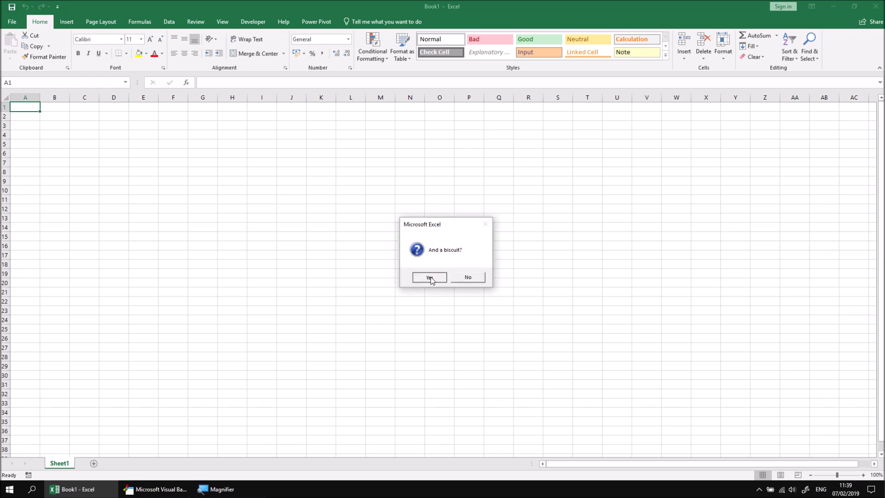